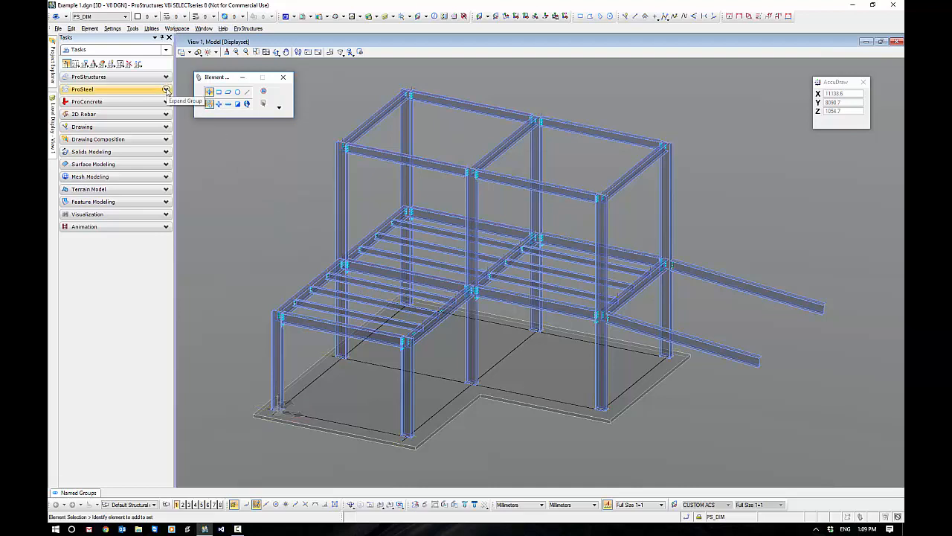
Expand the ProSteel task group and show the Stiffener Connections flyout
click(167, 89)
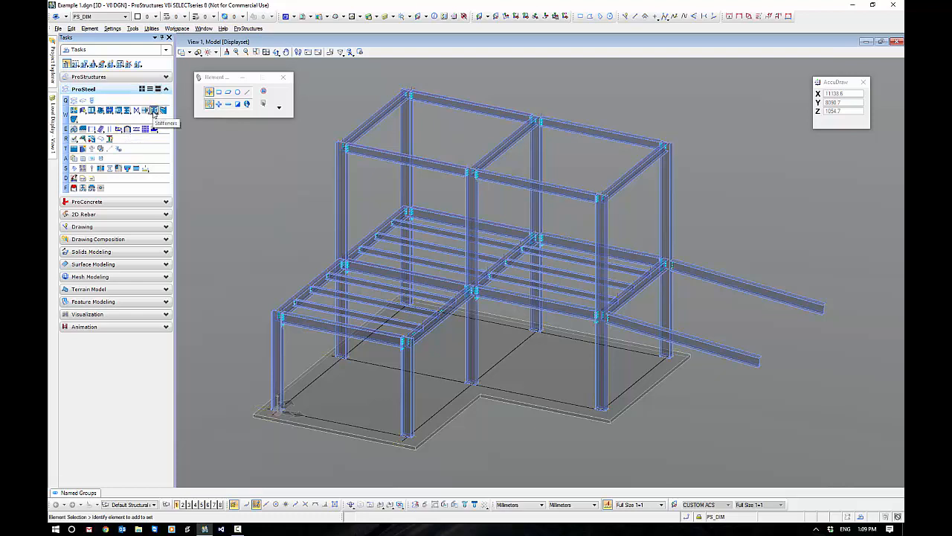
click(151, 110)
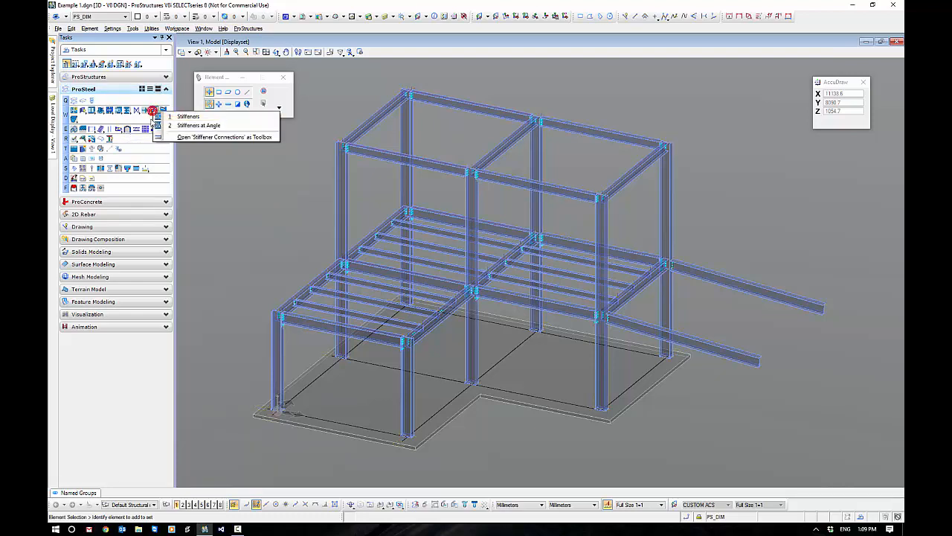
mouse_move(200, 125)
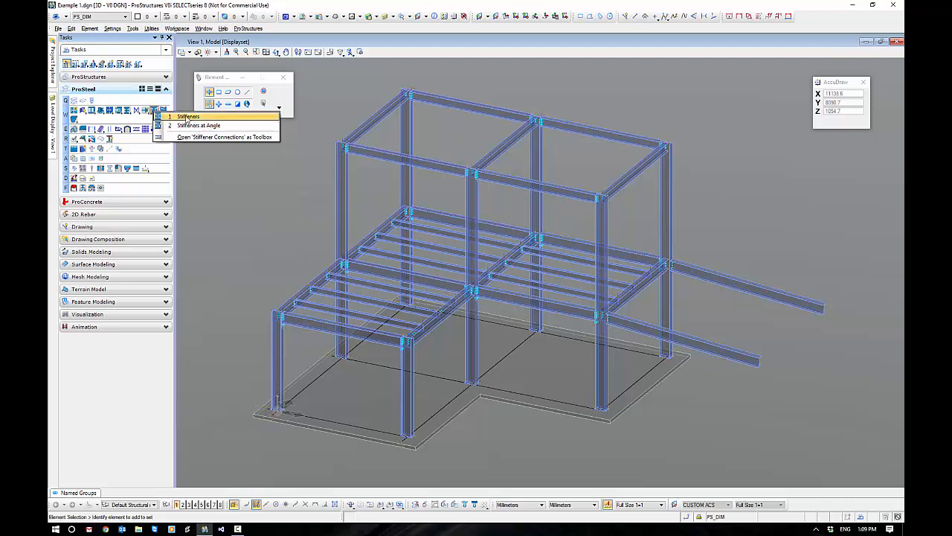
Start the Stiffeners tool on the column at the beam junction, setting its insertion point
click(187, 116)
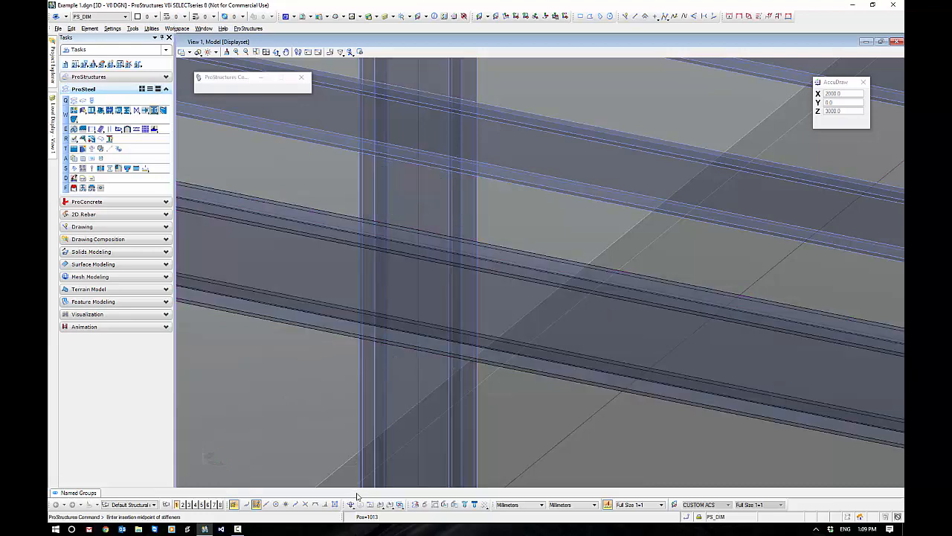
click(274, 505)
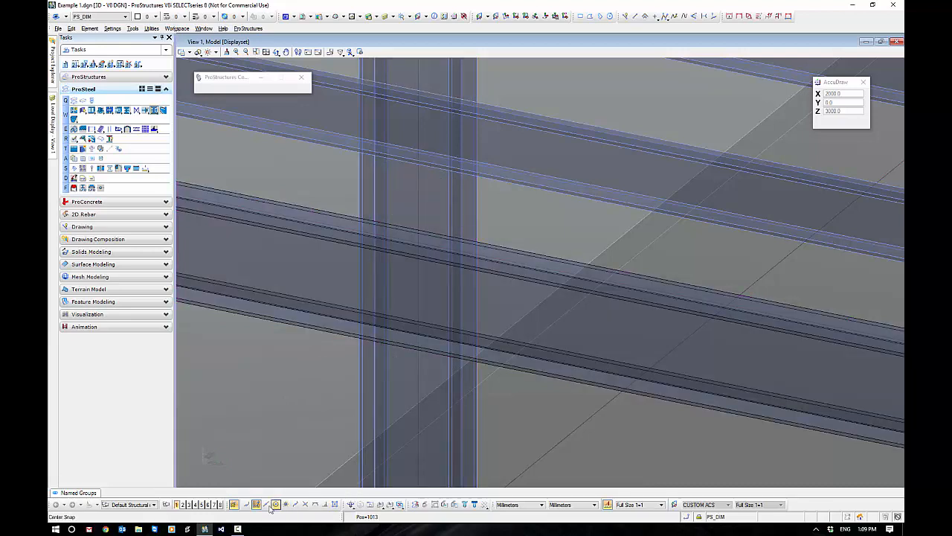
click(246, 505)
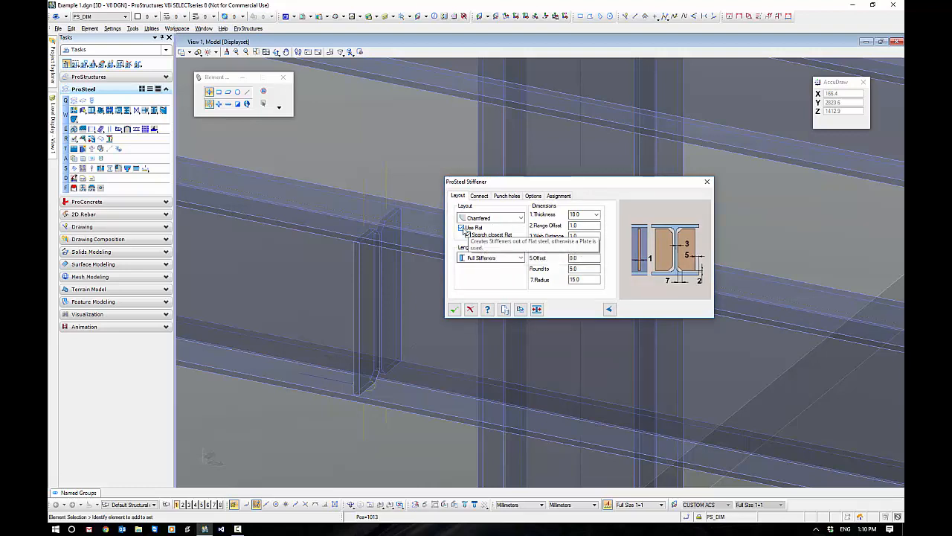
Set the stiffener layout to Chamfered with Use Flat and Search closest flat enabled, reviewing the Length choices
click(461, 228)
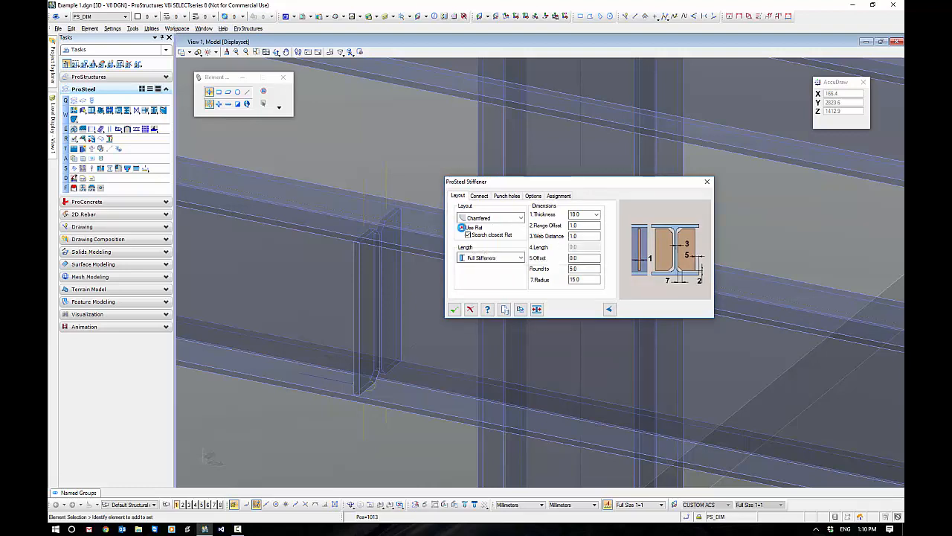
click(461, 226)
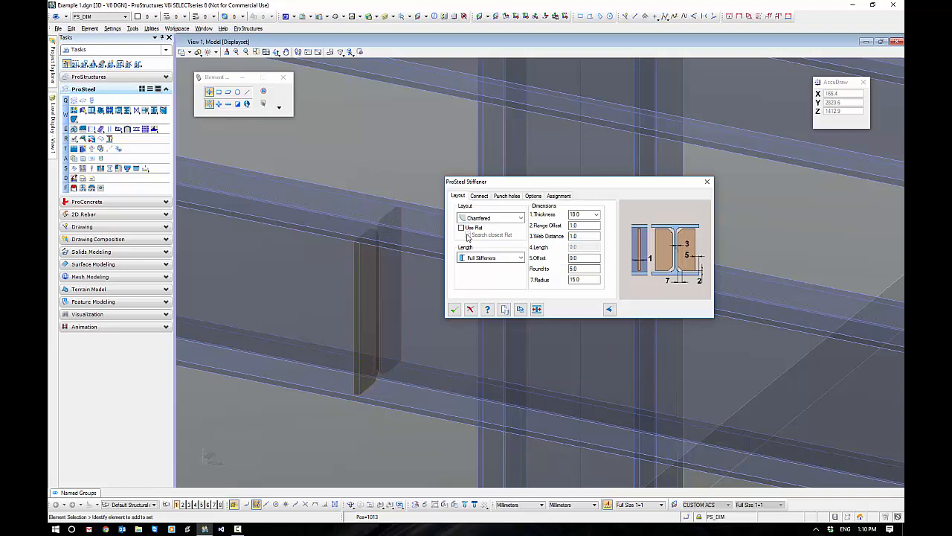
click(462, 228)
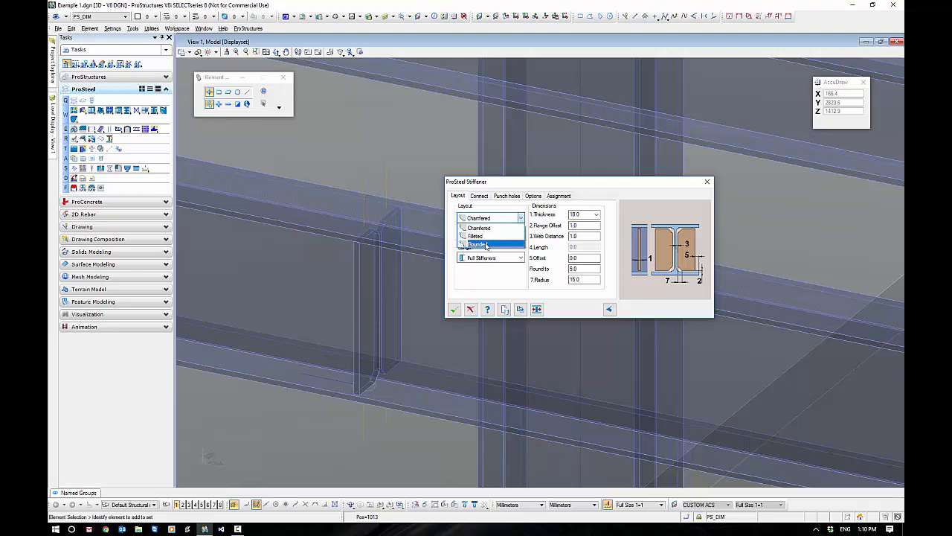
click(479, 218)
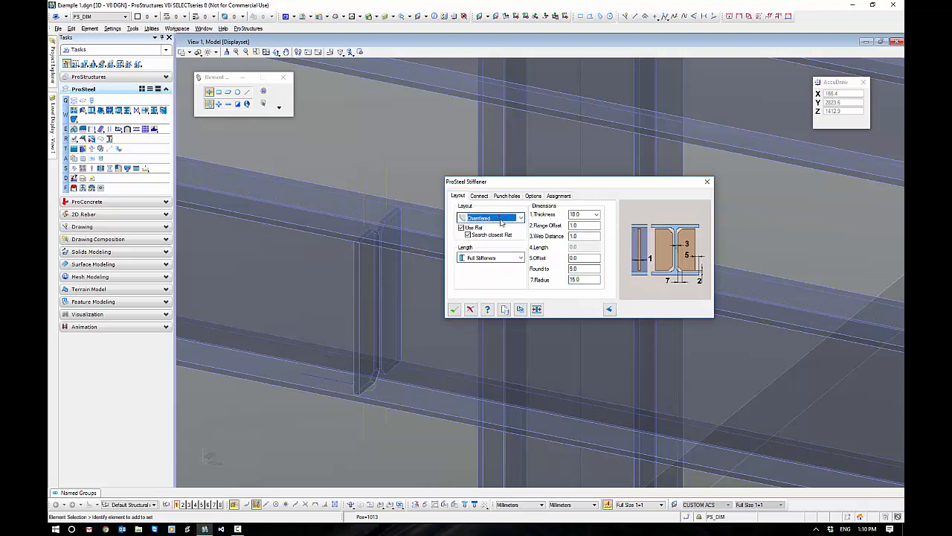
click(521, 258)
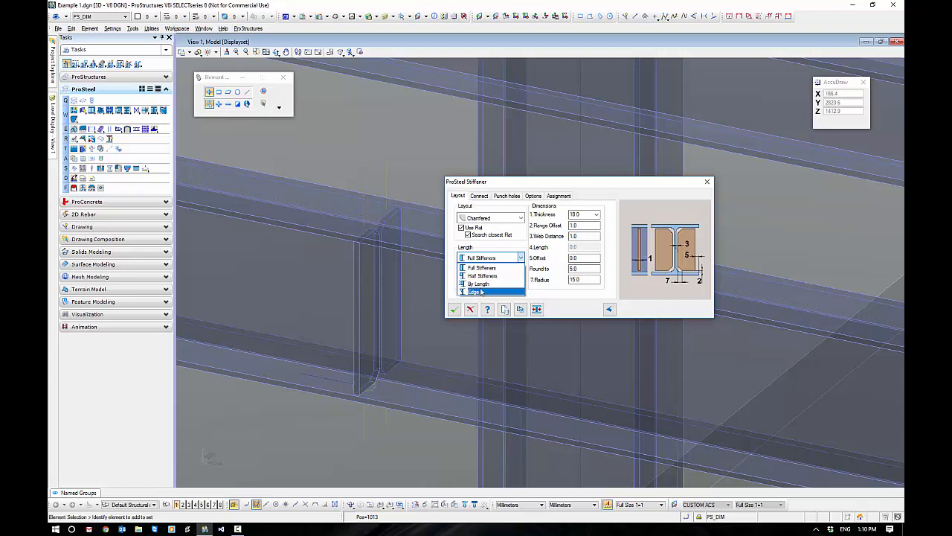
click(482, 267)
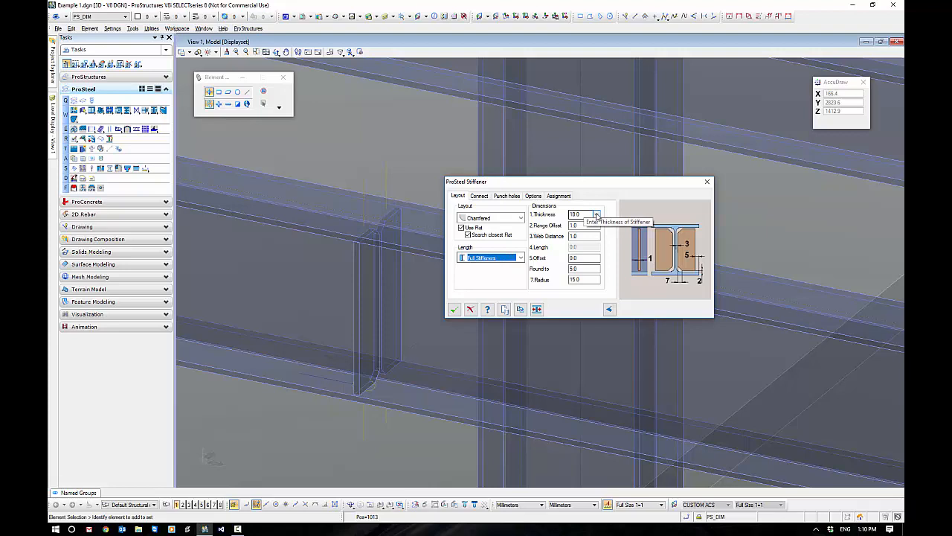
click(595, 214)
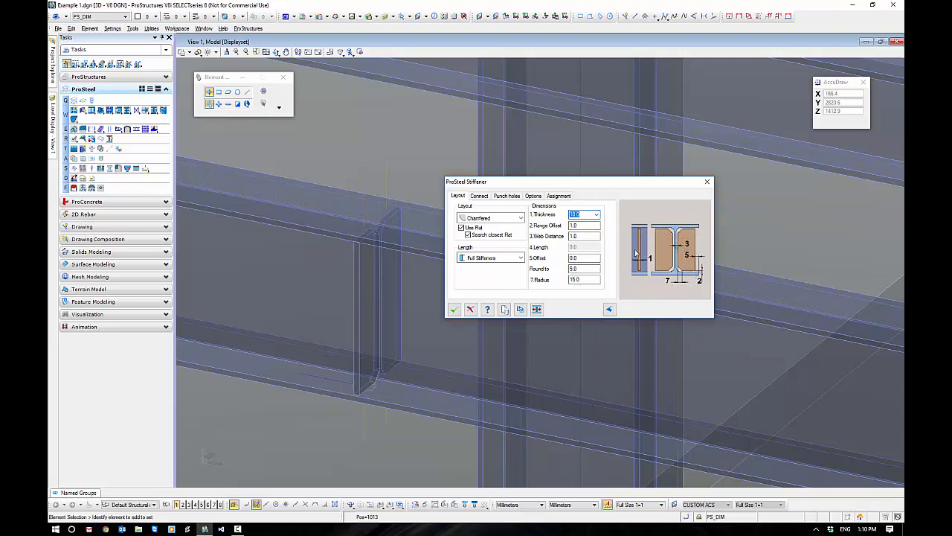
click(583, 226)
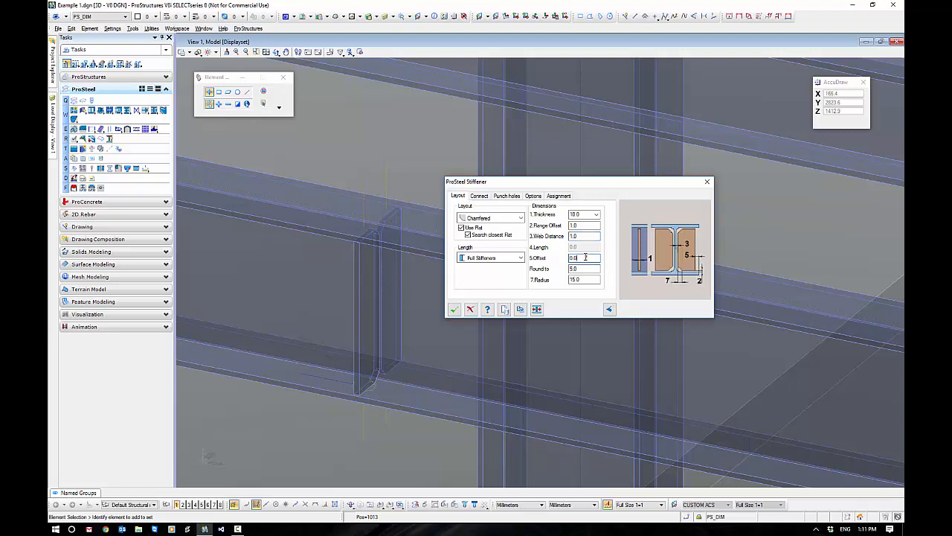
click(583, 257)
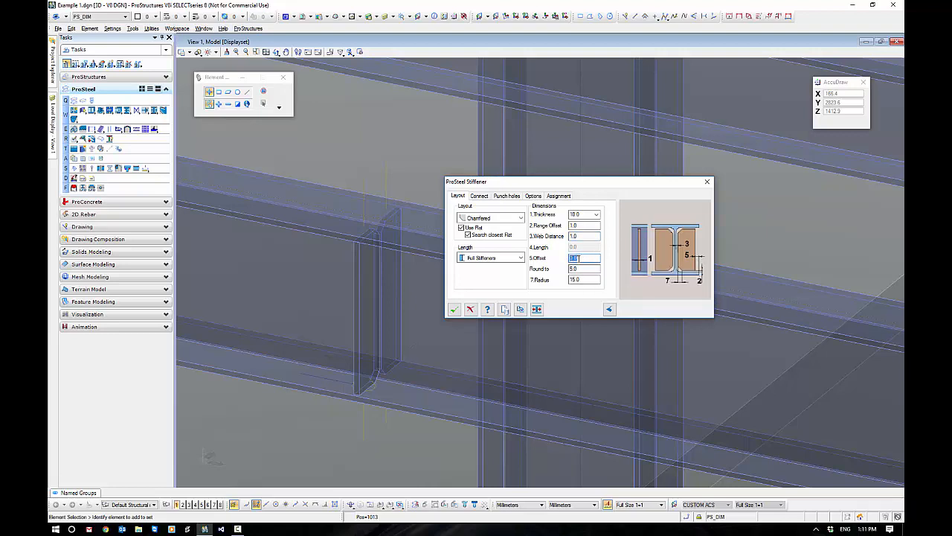
mouse_move(583, 268)
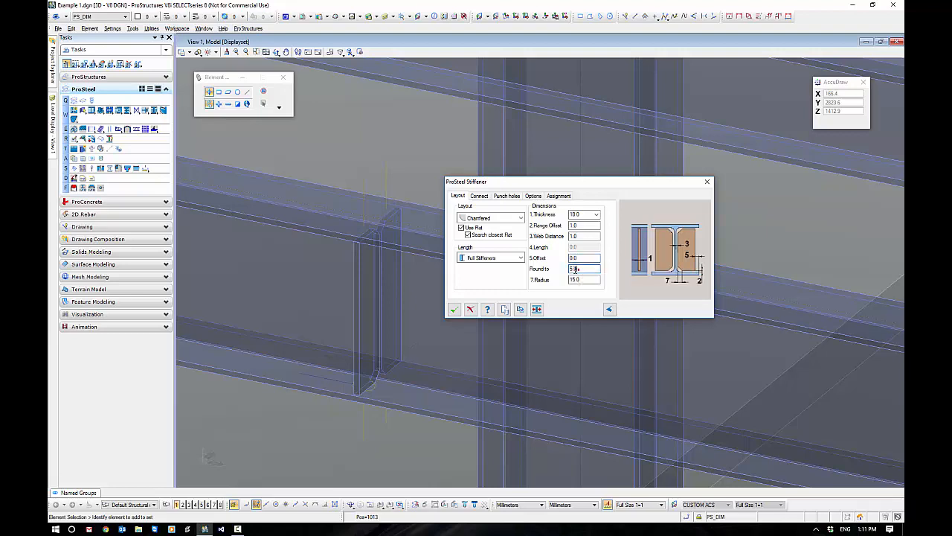
click(583, 268)
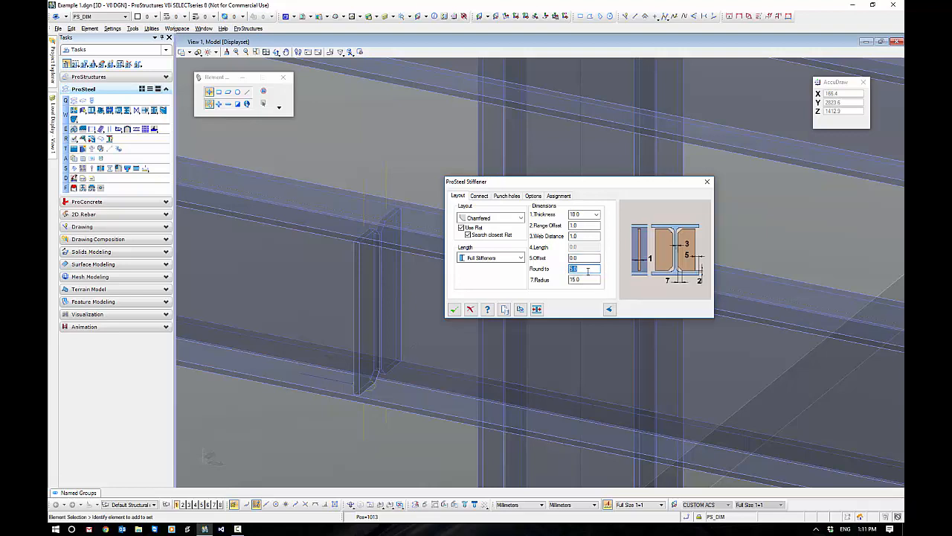
mouse_move(582, 247)
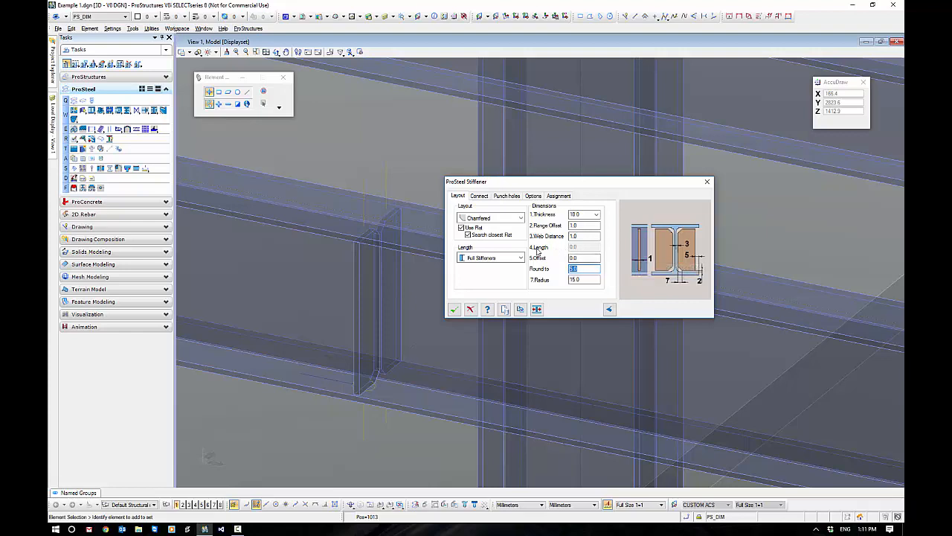
click(519, 257)
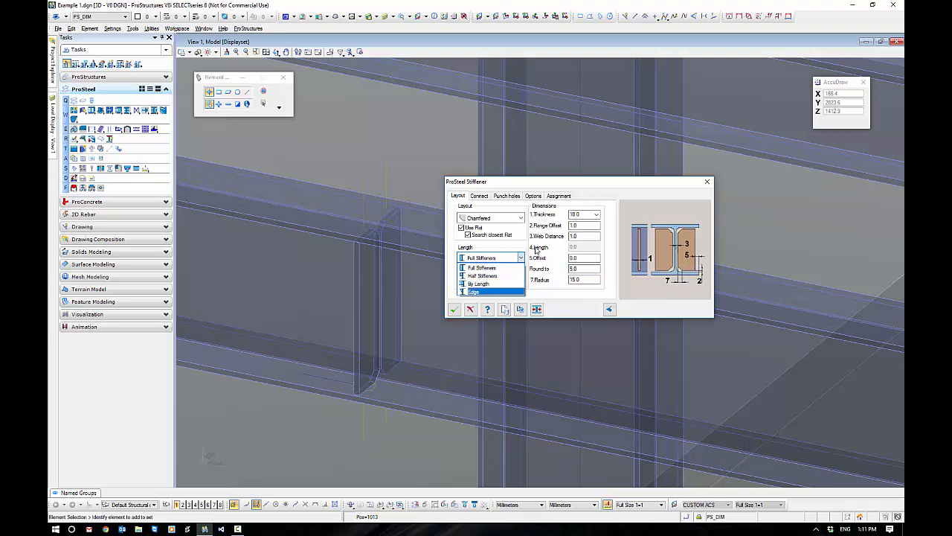
Set full-length stiffeners with a dimension value of 15 and confirm the stiffener settings
click(482, 268)
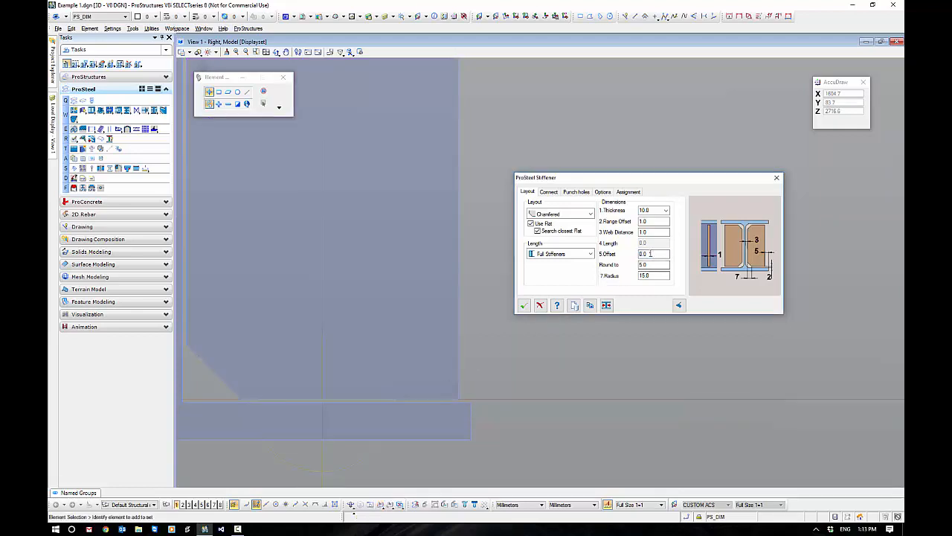
text(15)
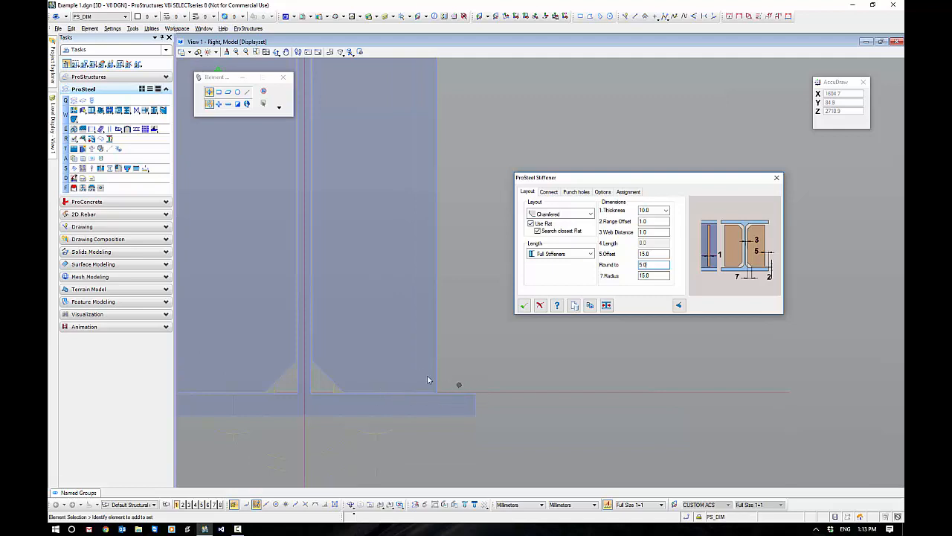
mouse_move(654, 253)
text(-15)
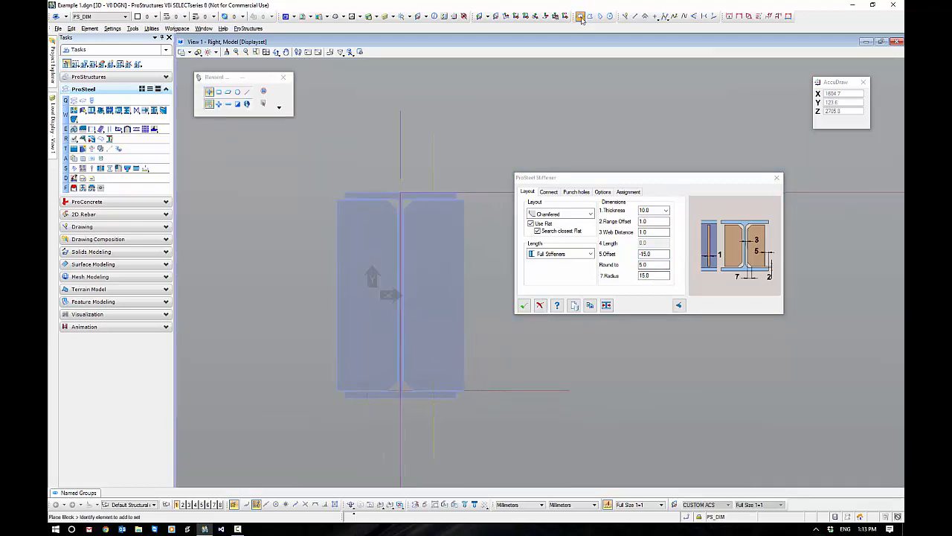
click(581, 17)
text(0)
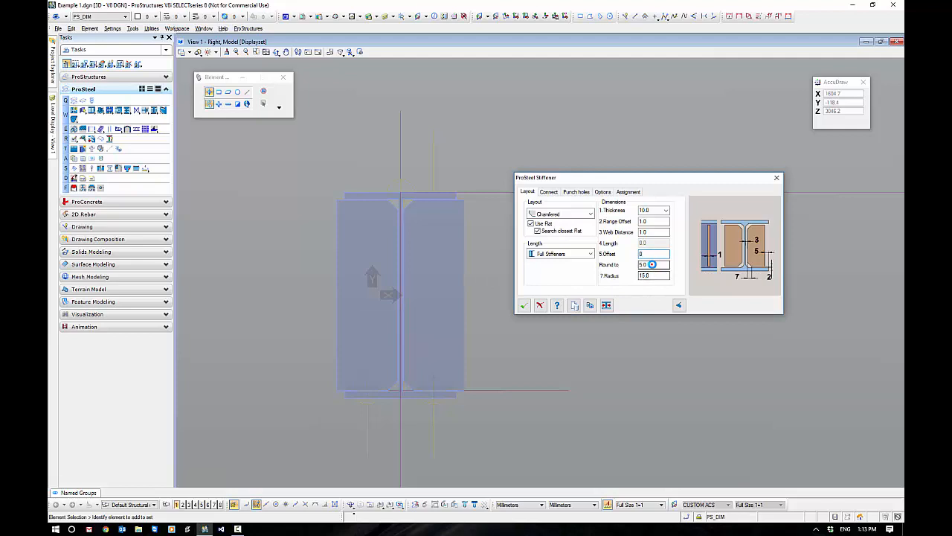
click(524, 305)
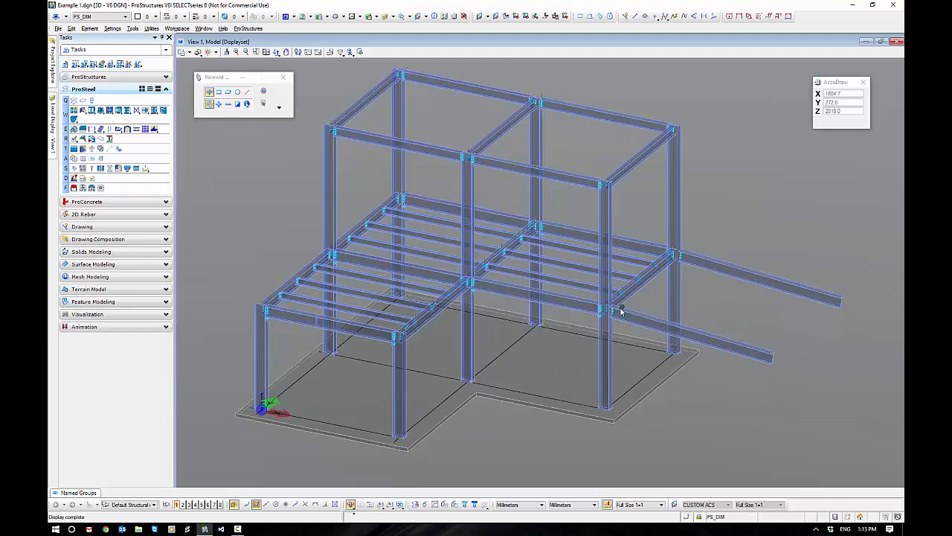
mouse_move(622, 424)
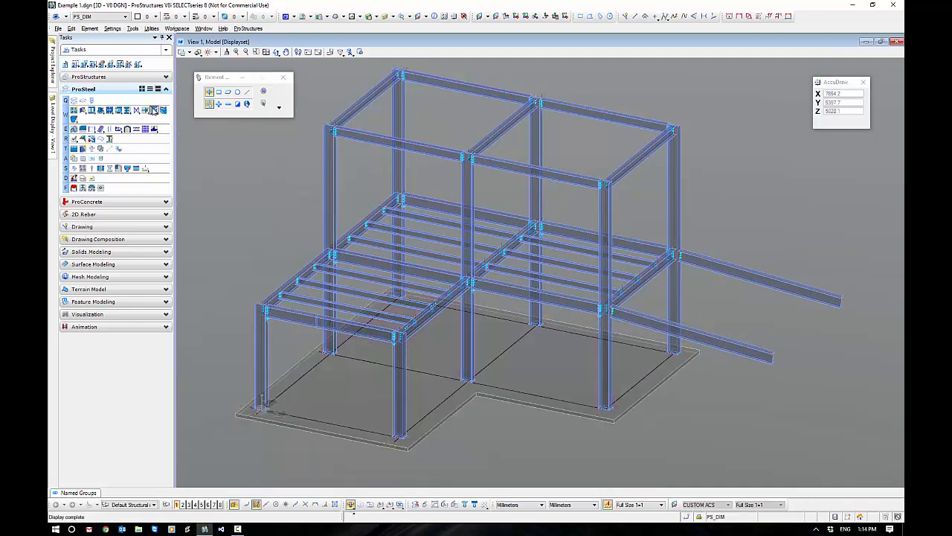
Hide the surrounding frame members, leaving the column and the joining sloped beam visible
click(159, 110)
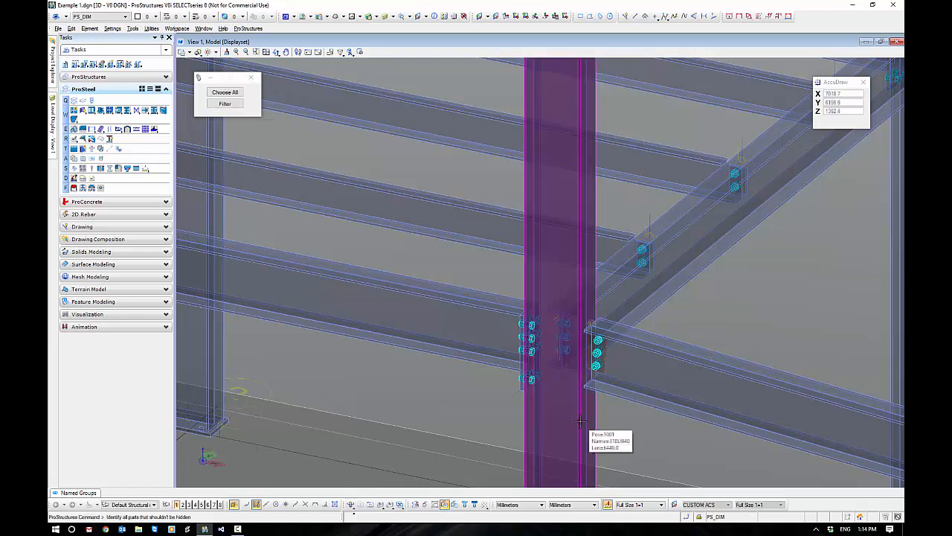
click(625, 396)
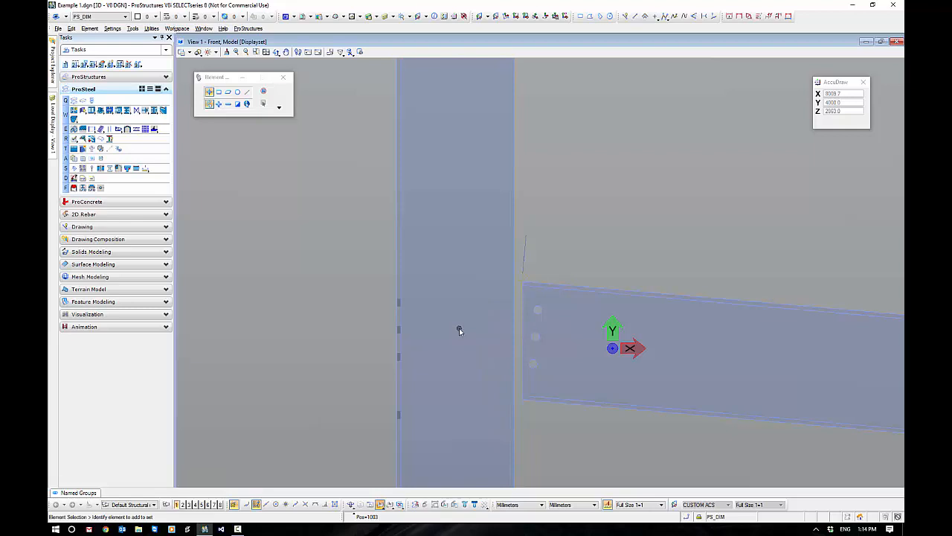
mouse_move(330, 289)
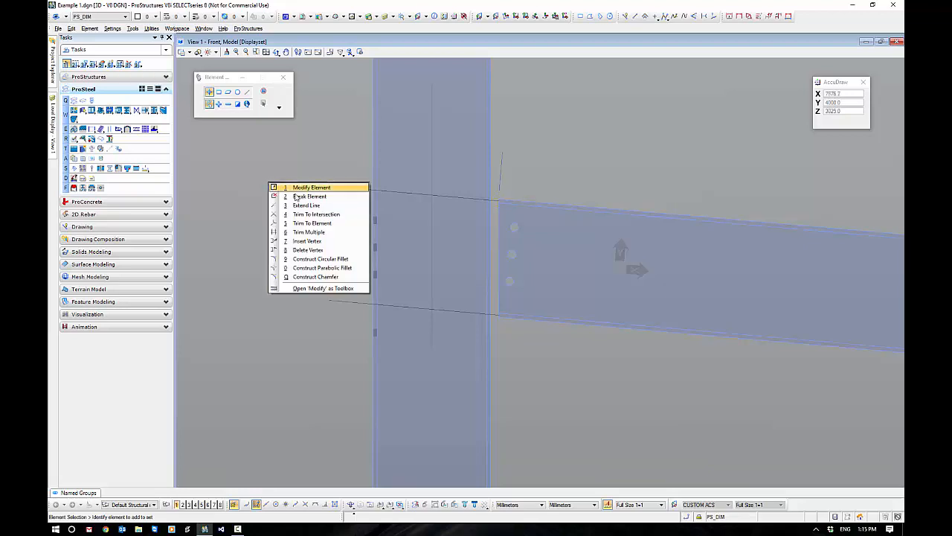
mouse_move(316, 214)
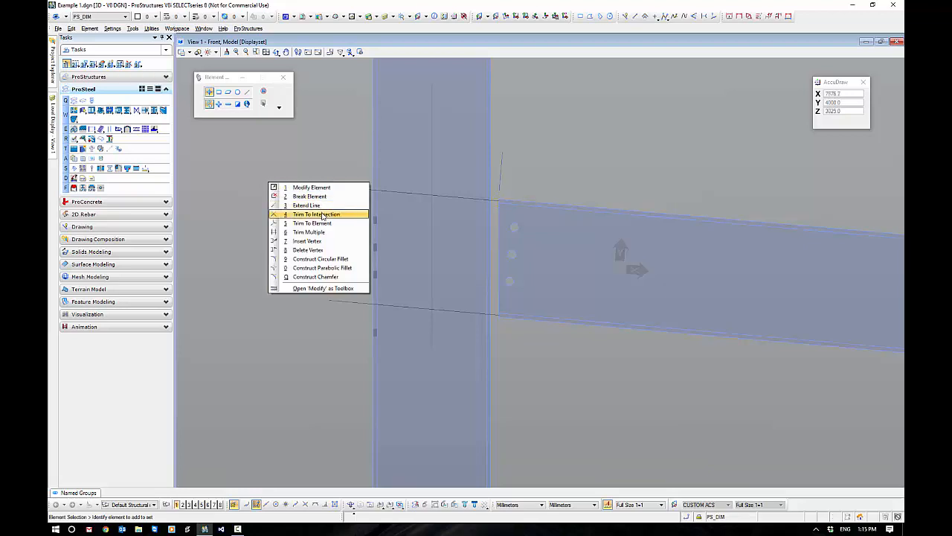
Trim the two construction lines across the column to their intersection
click(315, 214)
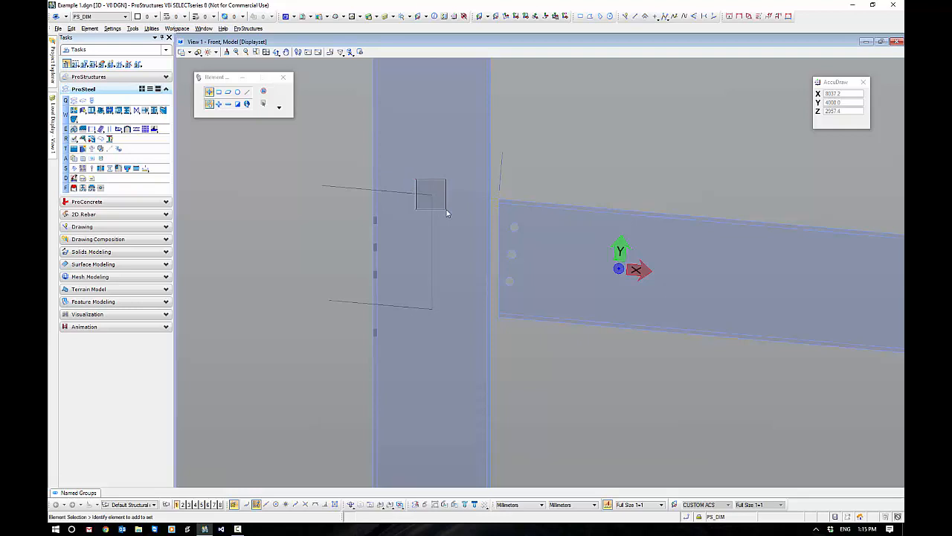
click(350, 187)
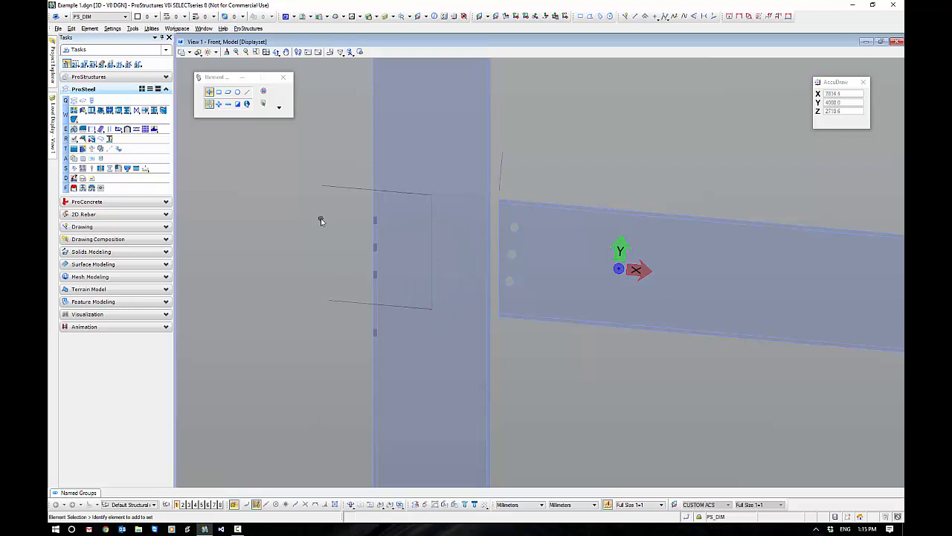
click(158, 110)
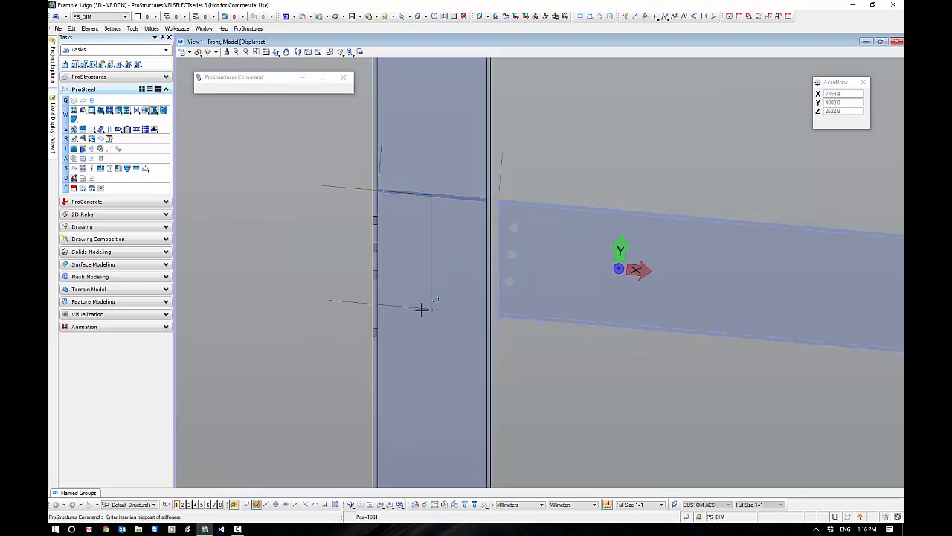
Place an angled stiffener plate inside the column at the picked point on the sloped line
click(423, 310)
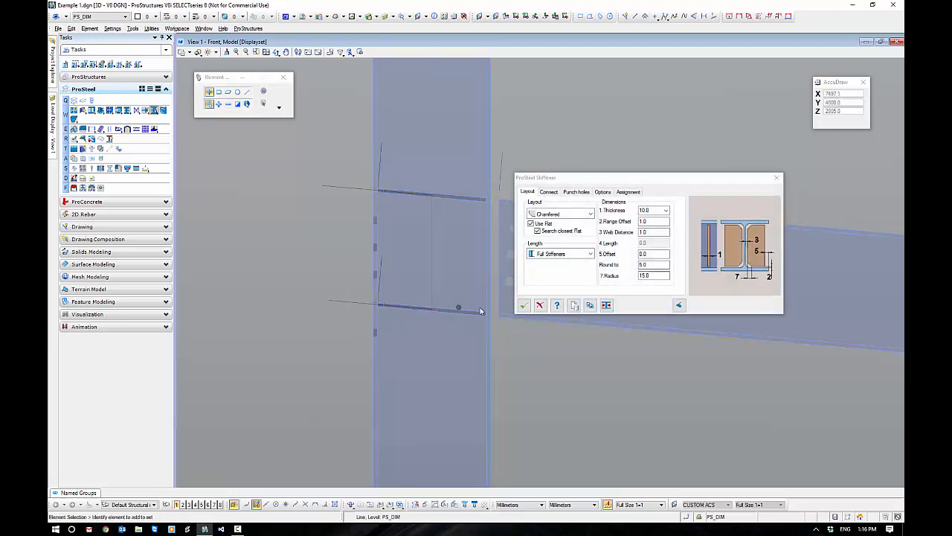
click(524, 305)
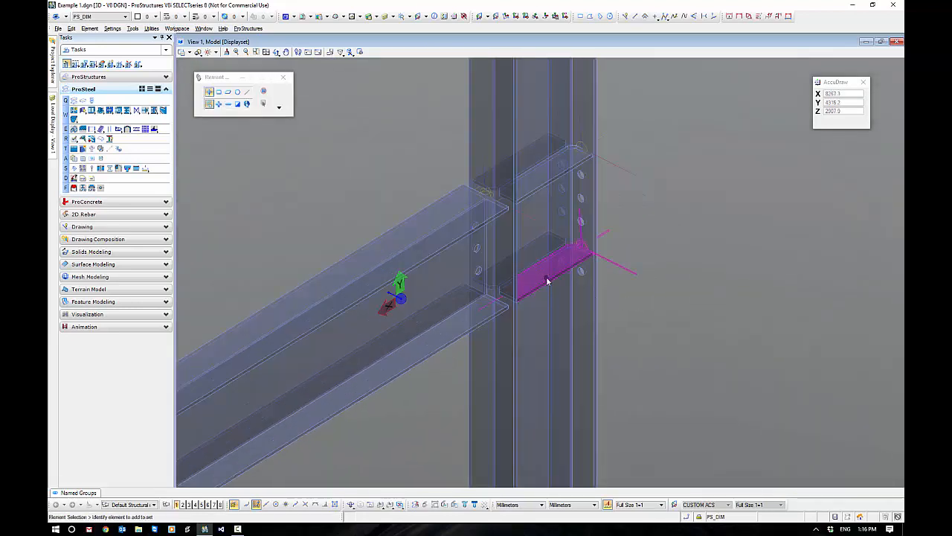
mouse_move(547, 281)
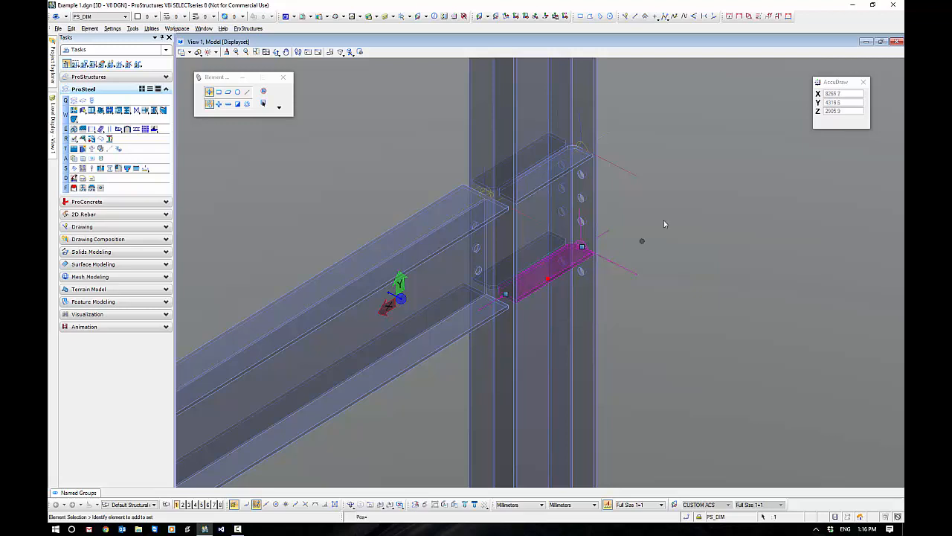
Delete the stiffener connection with PS Delete connection, removing all elements it created
right_click(665, 223)
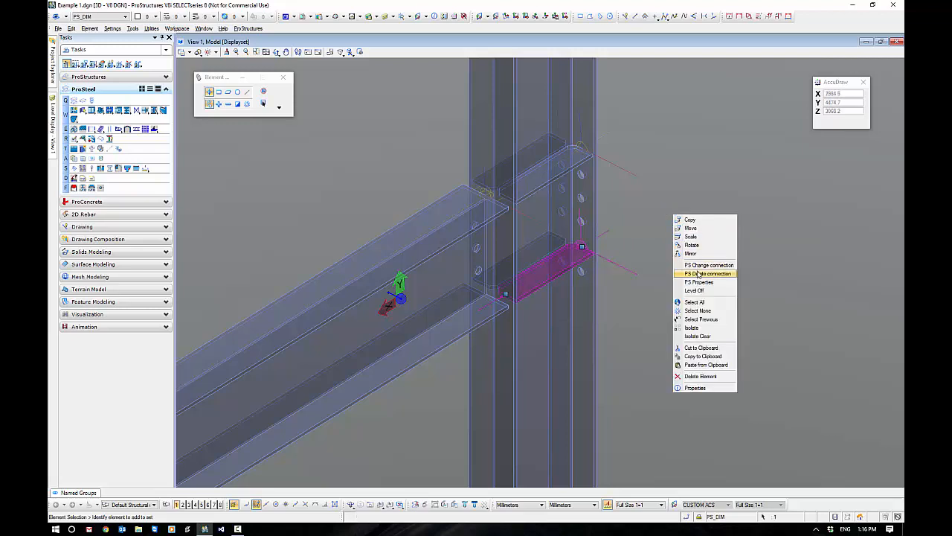
mouse_move(708, 265)
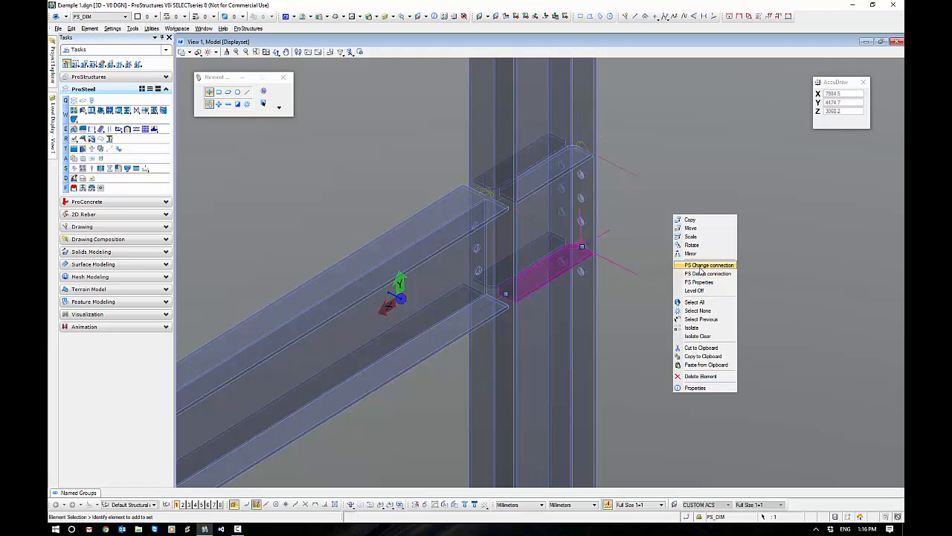
mouse_move(708, 274)
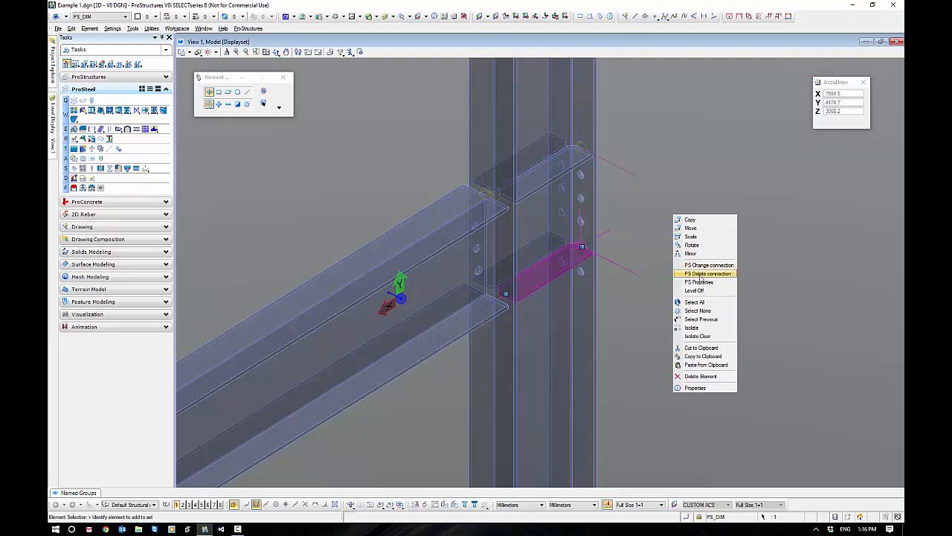
click(708, 274)
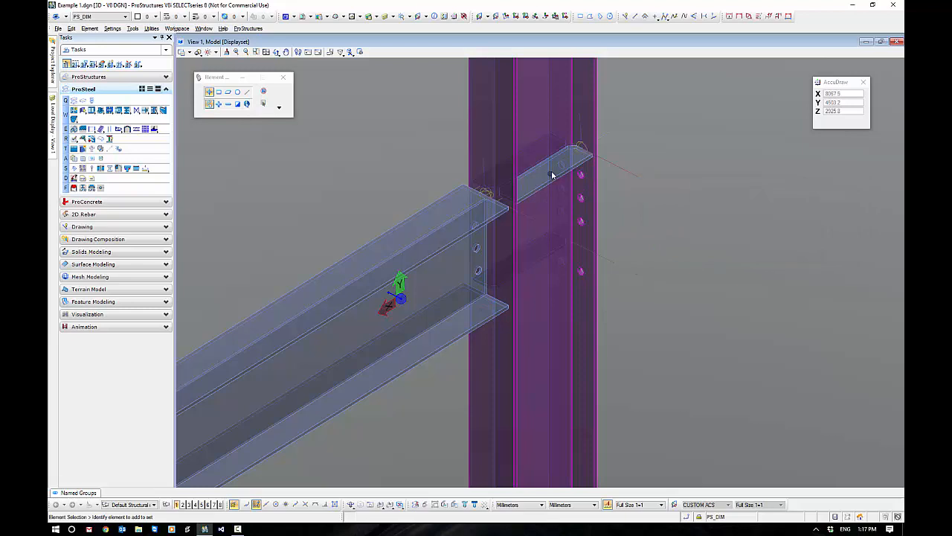
click(554, 176)
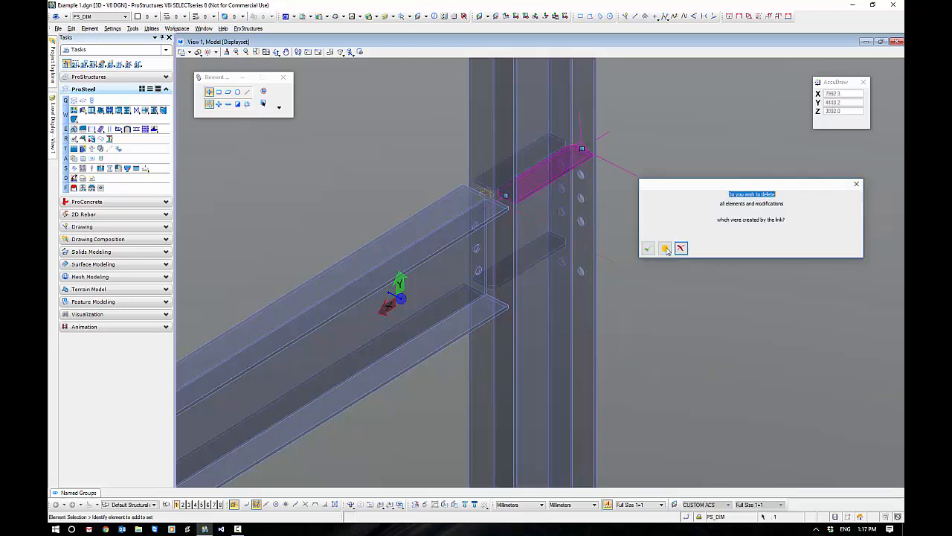
click(664, 247)
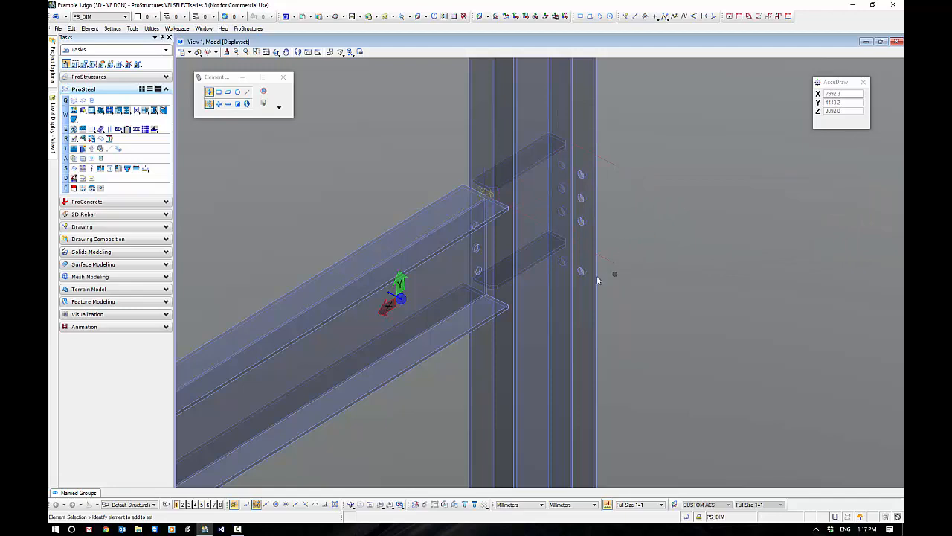